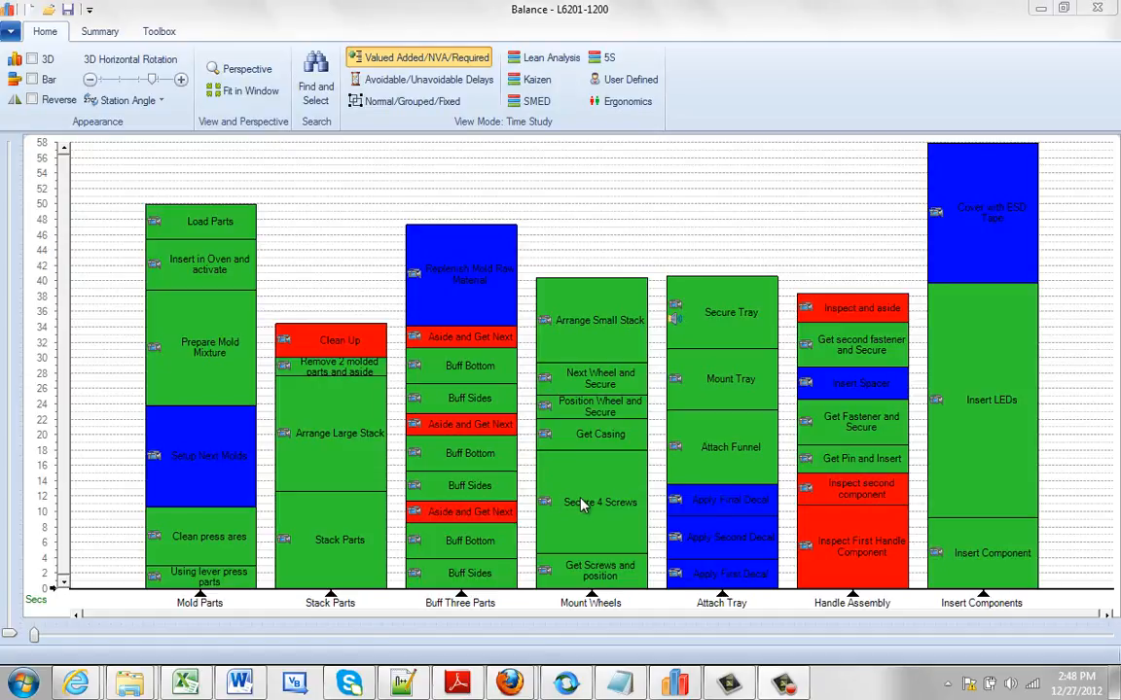
Show the running subtotal (31.128 s) in the Mount Tray activity label of the Attach Tray bar.
{"action": "right_click", "coordinate": [580, 502]}
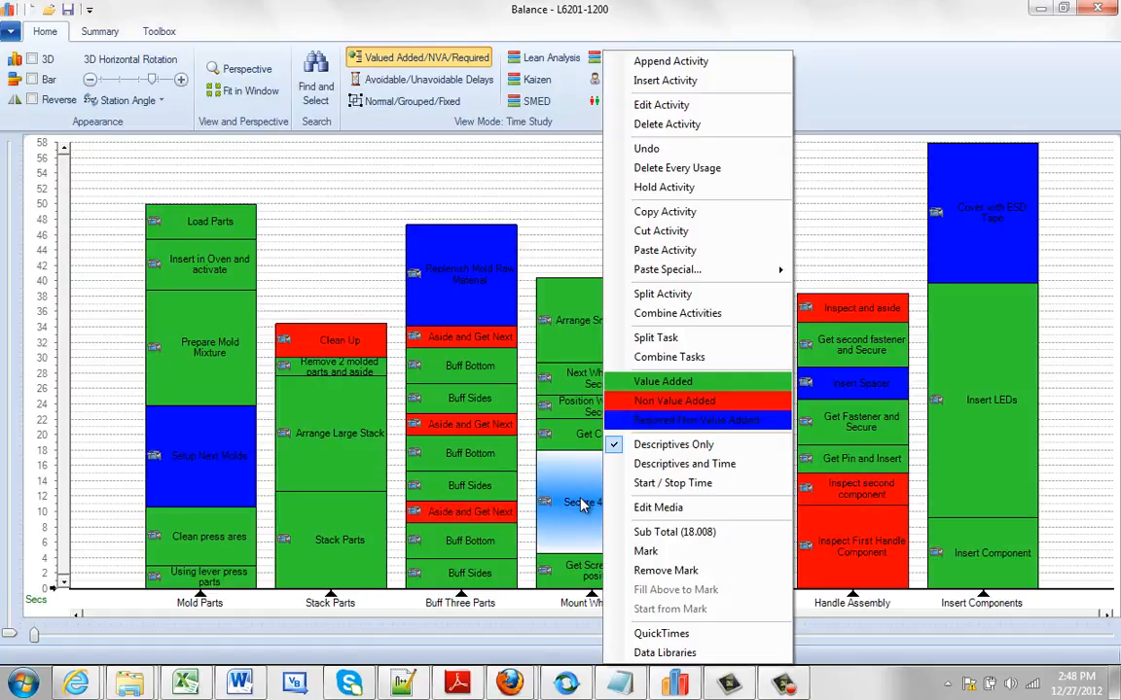
{"action": "mouse_move", "coordinate": [673, 533]}
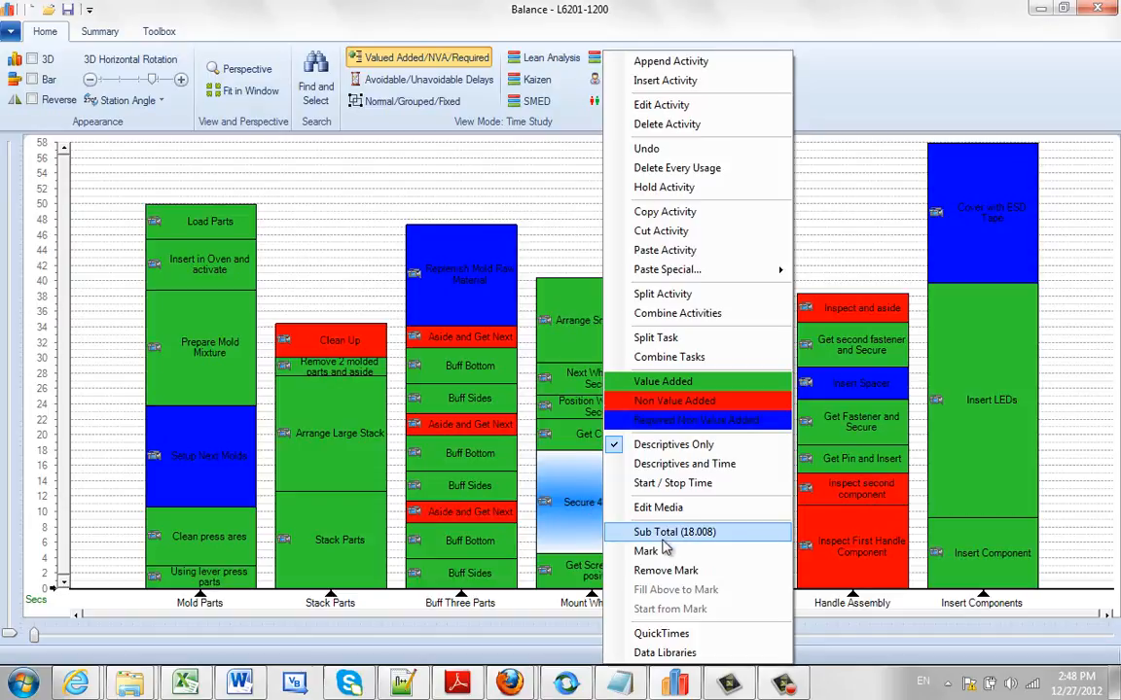
{"action": "mouse_move", "coordinate": [673, 537]}
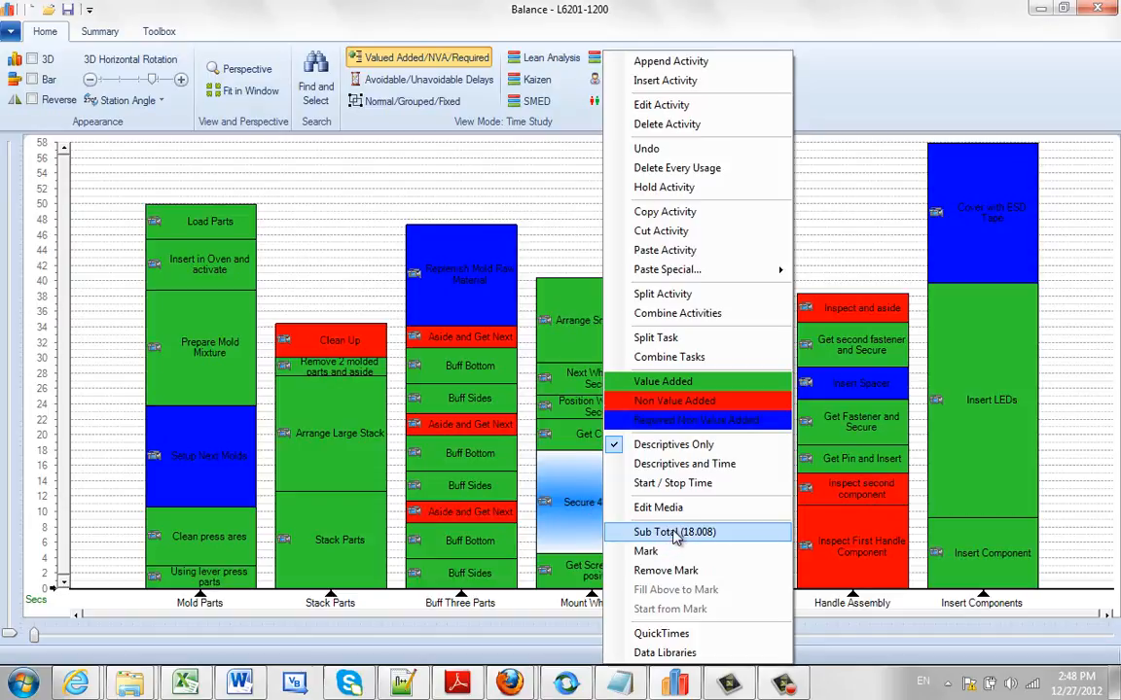
{"action": "mouse_move", "coordinate": [646, 541]}
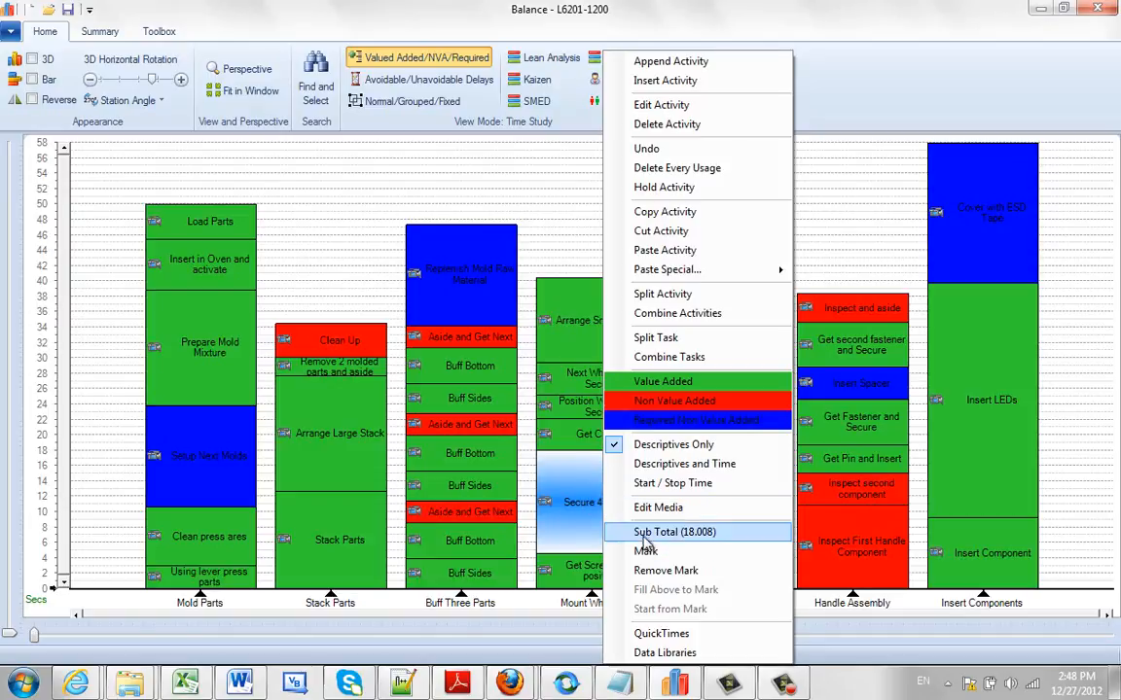
{"action": "mouse_move", "coordinate": [710, 541]}
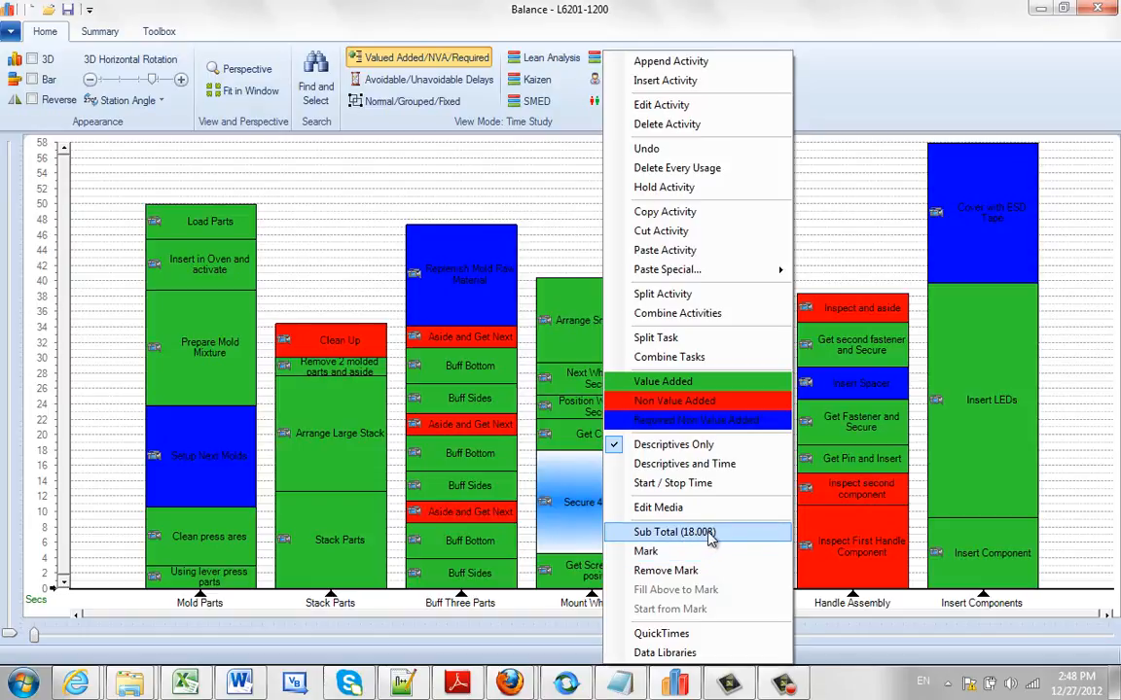
{"action": "mouse_move", "coordinate": [596, 455]}
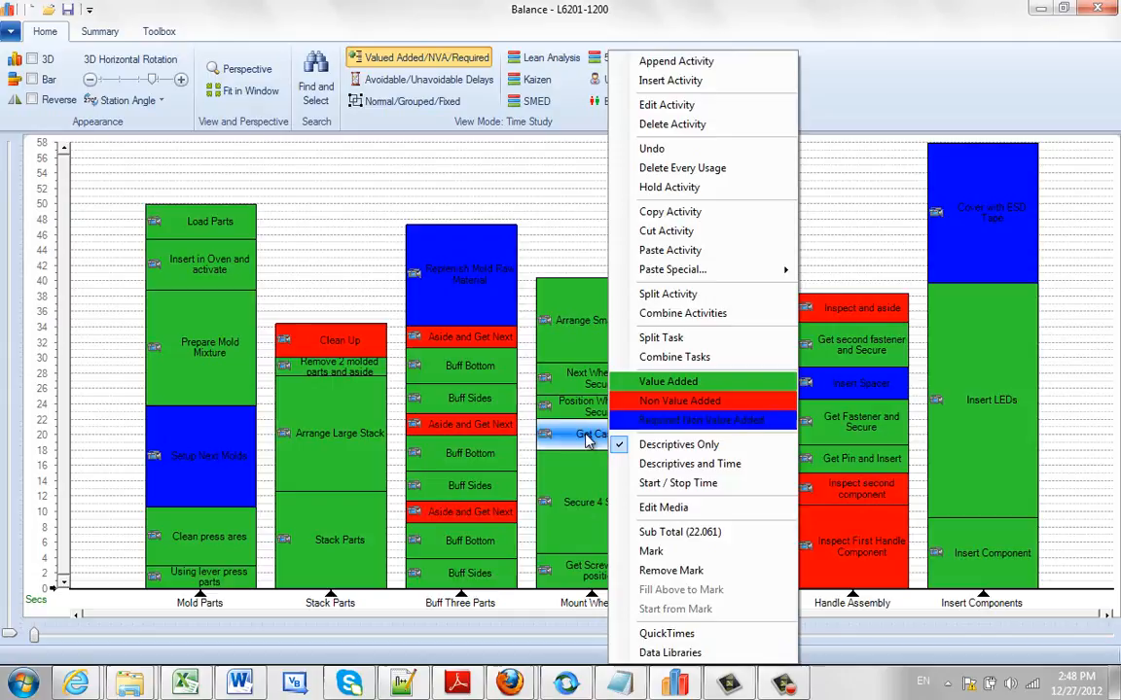
{"action": "mouse_move", "coordinate": [679, 533]}
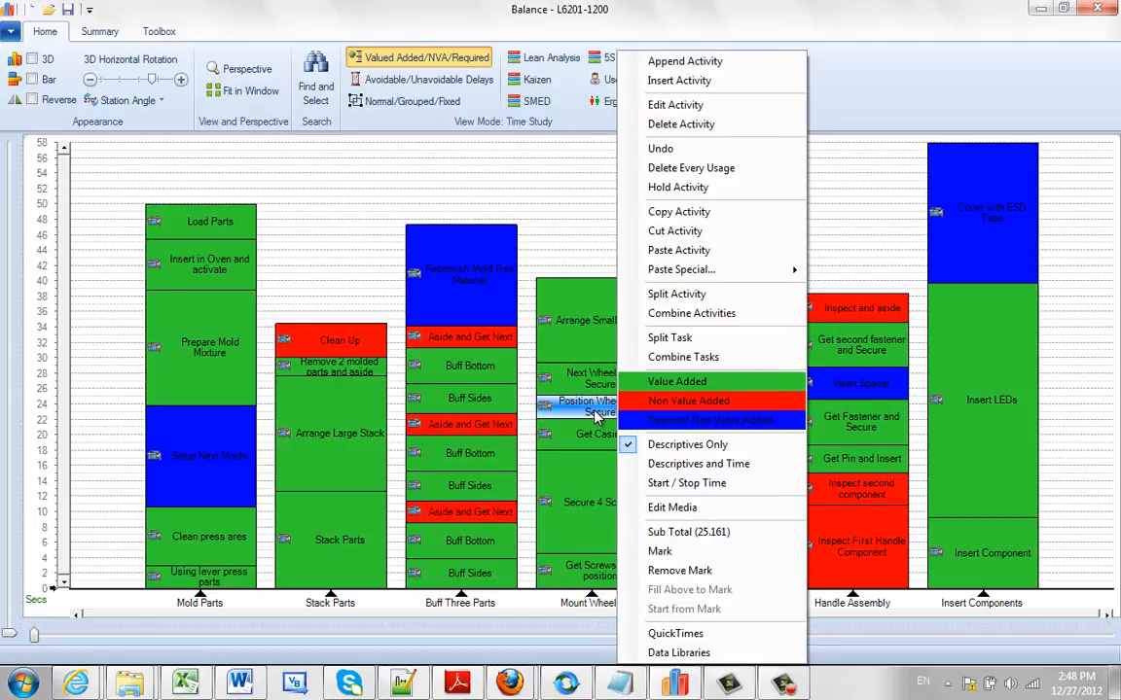
{"action": "mouse_move", "coordinate": [719, 533]}
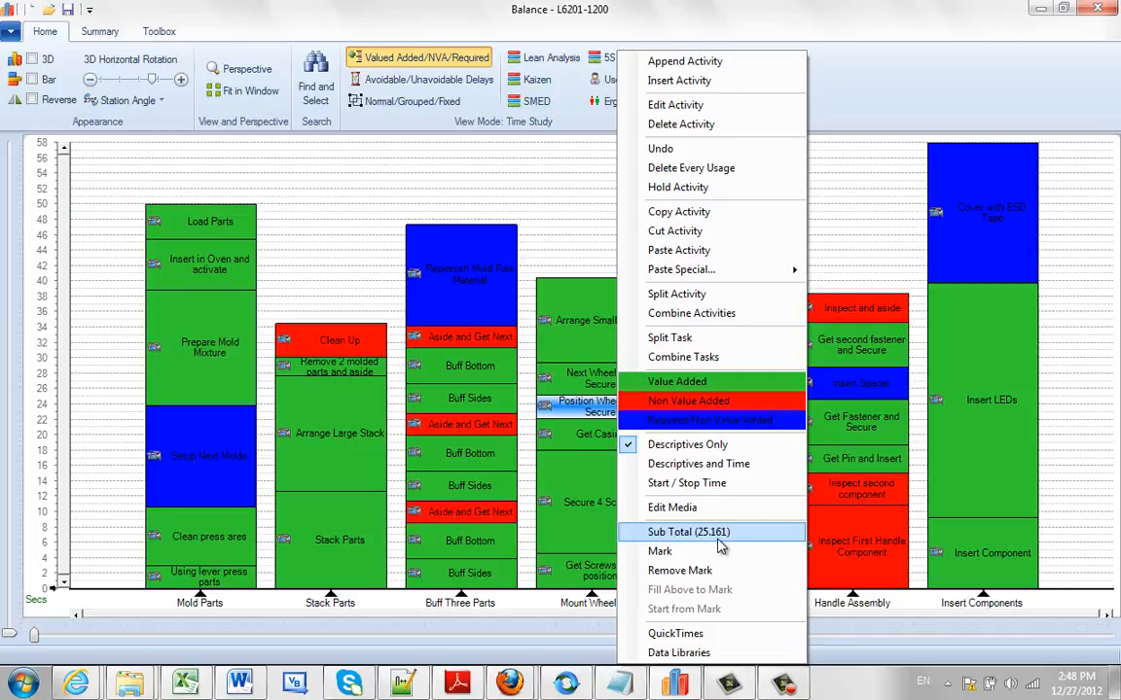
{"action": "mouse_move", "coordinate": [685, 541]}
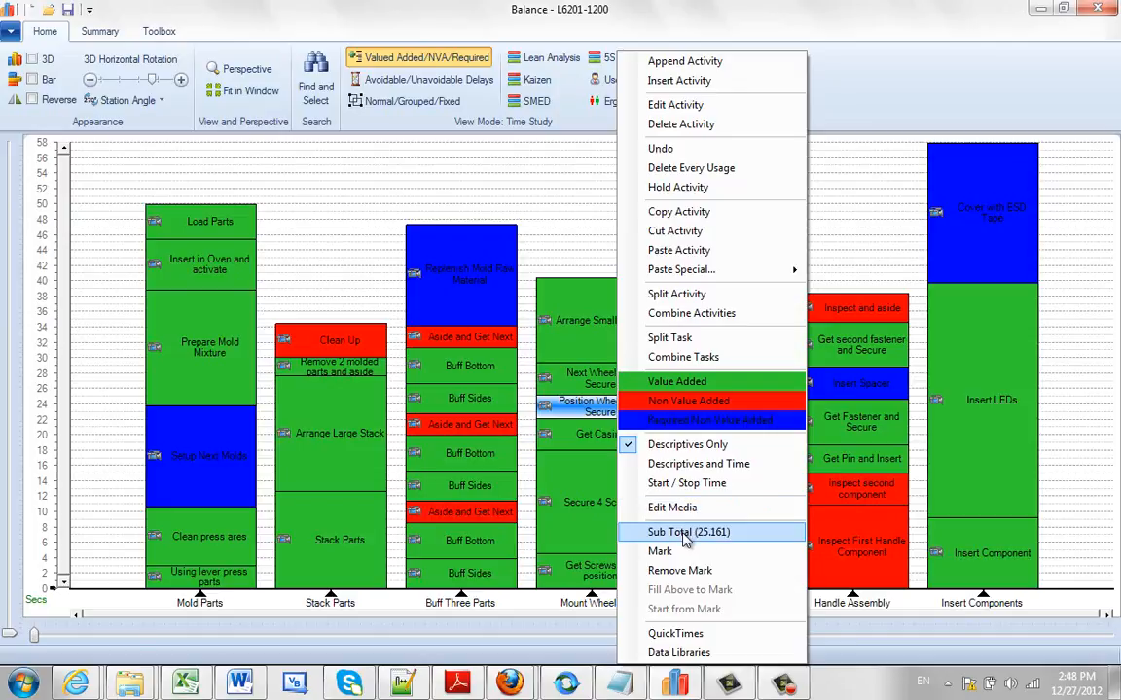
{"action": "mouse_move", "coordinate": [593, 482]}
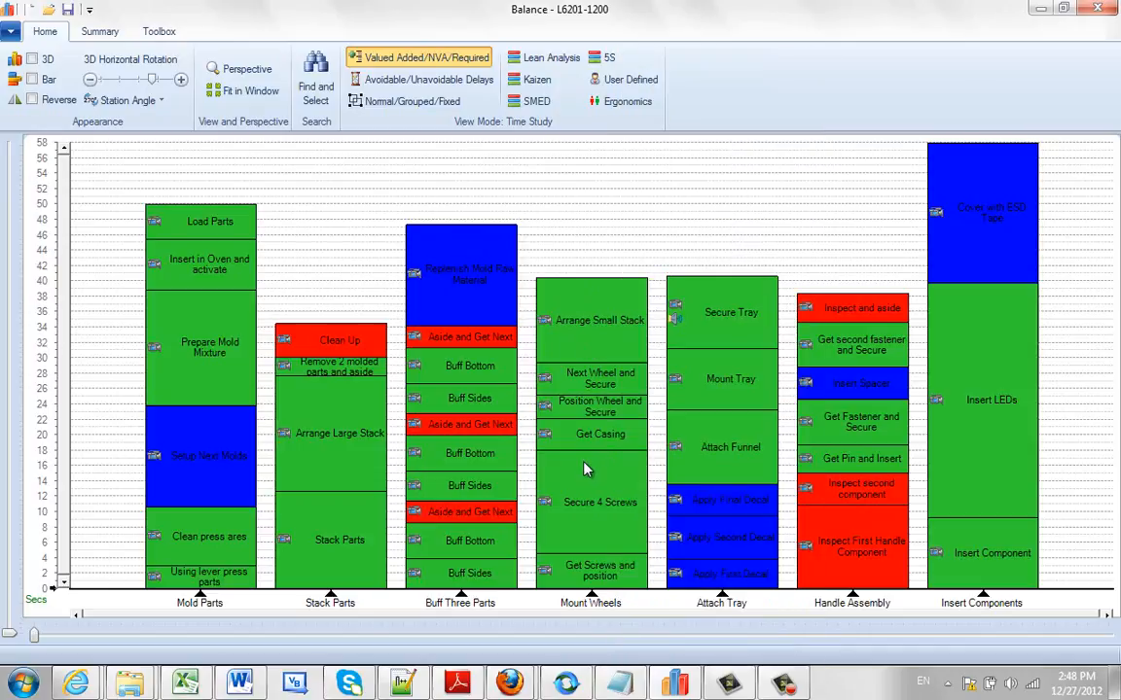
{"action": "mouse_move", "coordinate": [586, 469]}
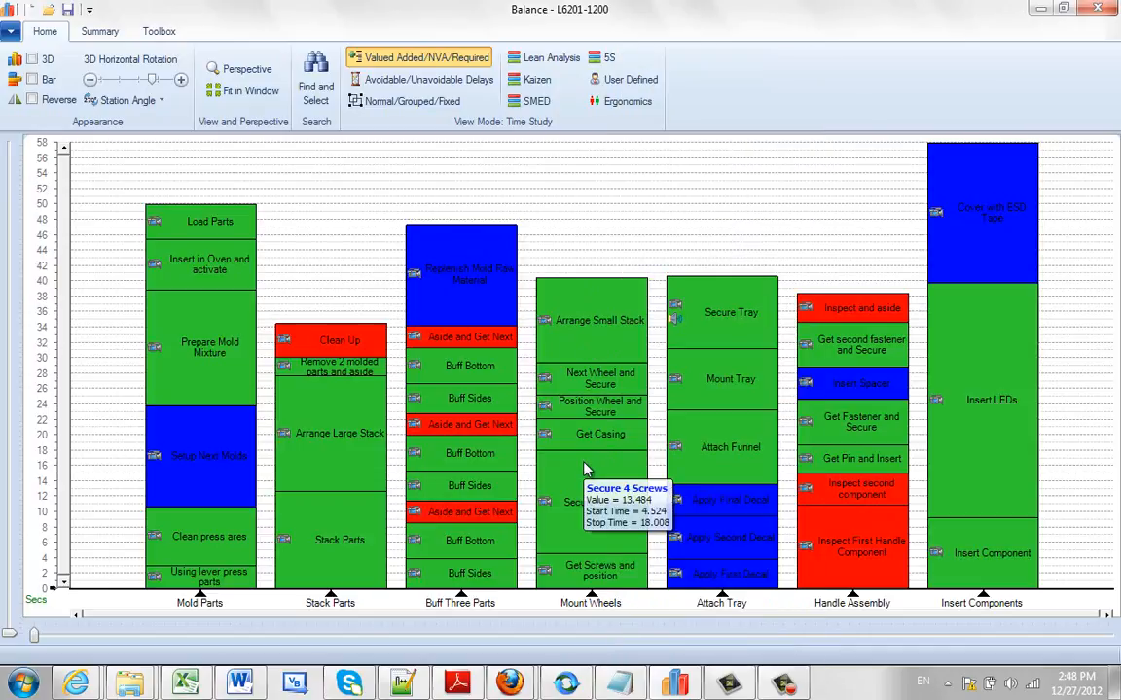
{"action": "mouse_move", "coordinate": [599, 438]}
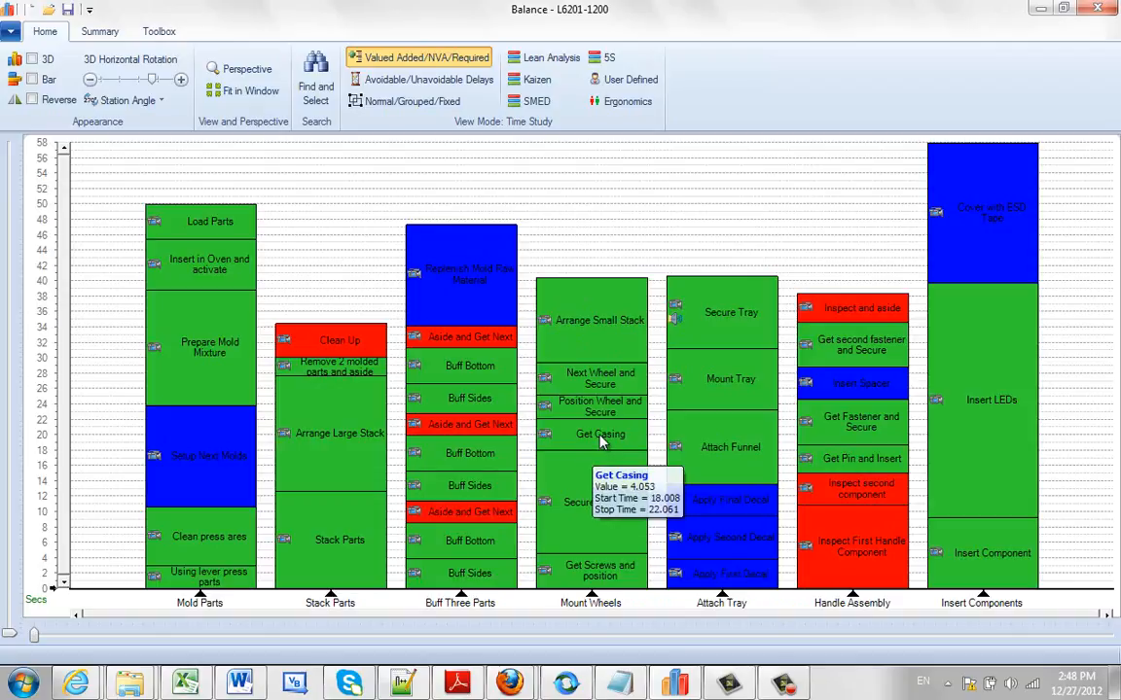
{"action": "mouse_move", "coordinate": [604, 406]}
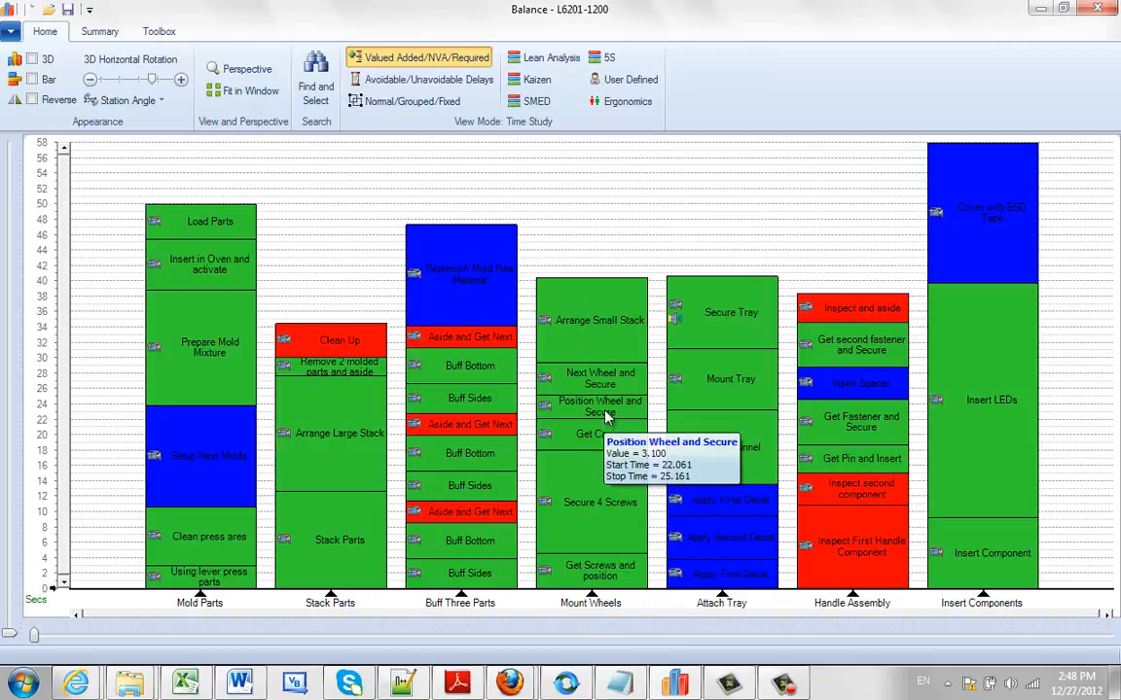
{"action": "mouse_move", "coordinate": [697, 402]}
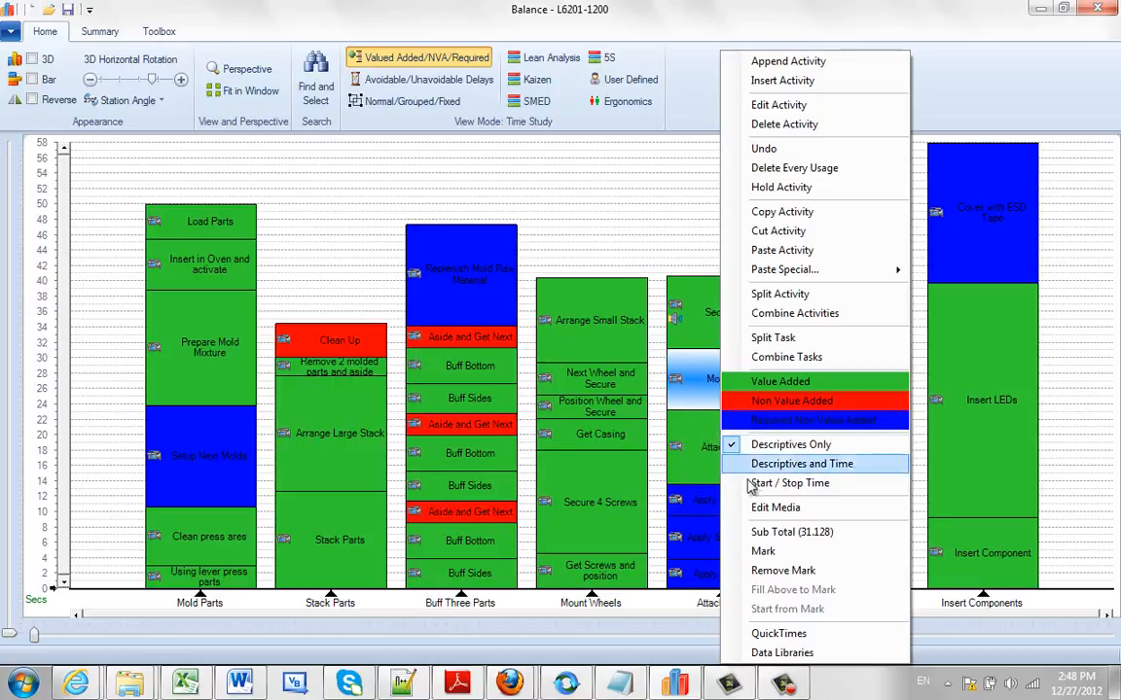
{"action": "left_click", "coordinate": [802, 463]}
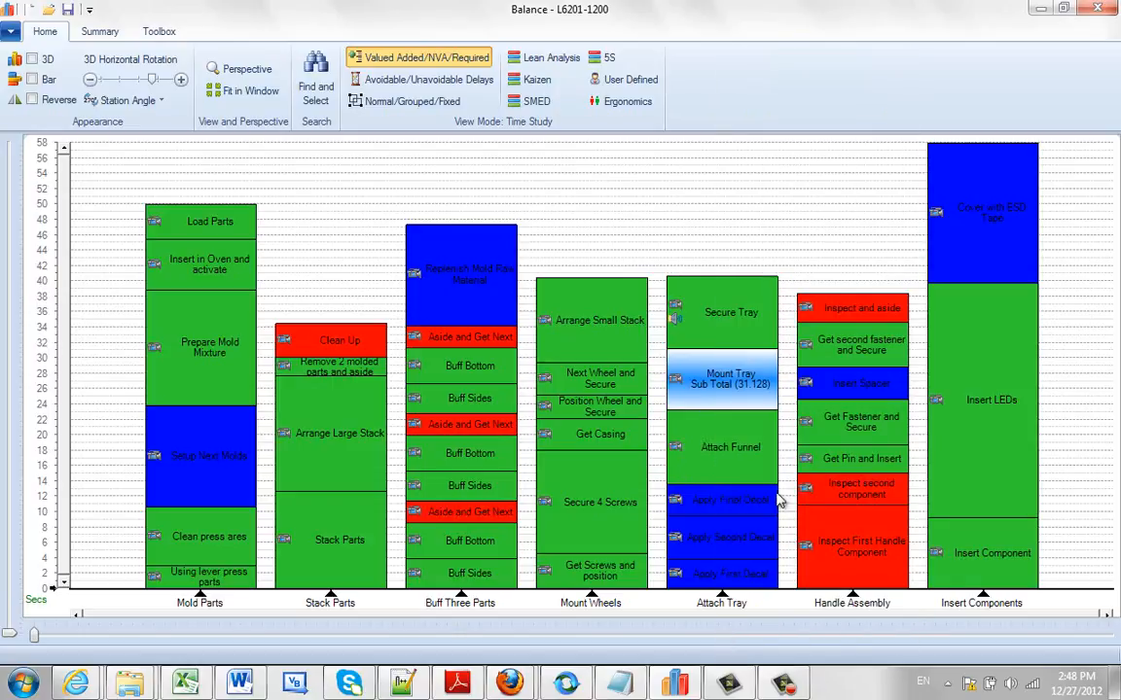
{"action": "mouse_move", "coordinate": [720, 340]}
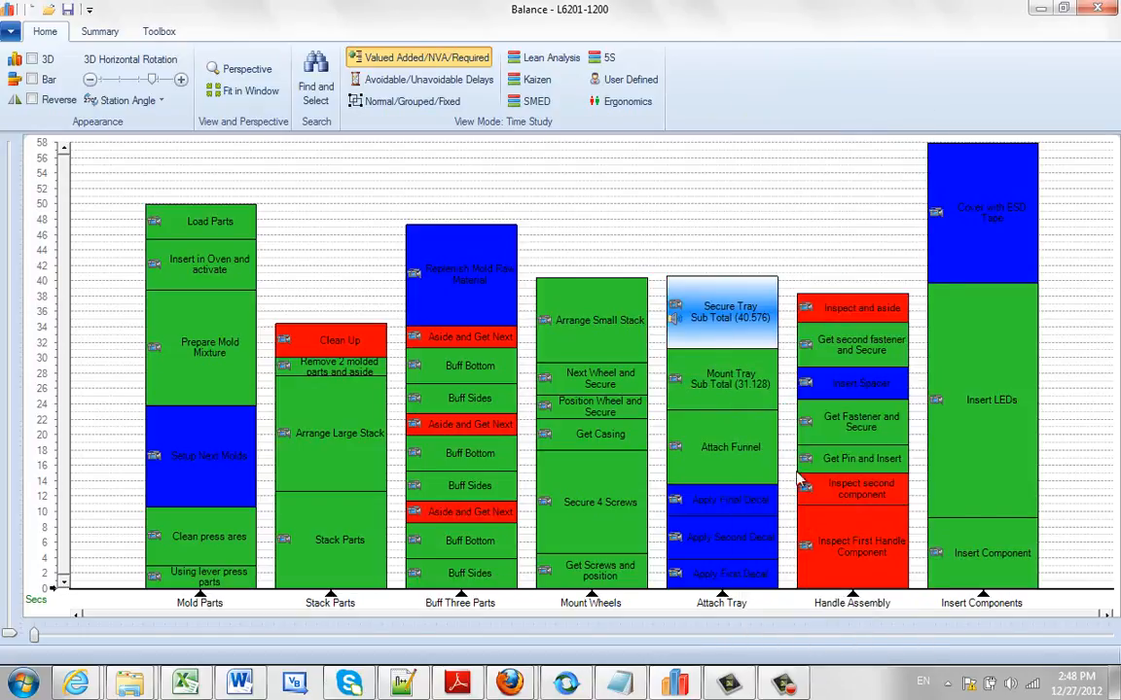
{"action": "mouse_move", "coordinate": [743, 369]}
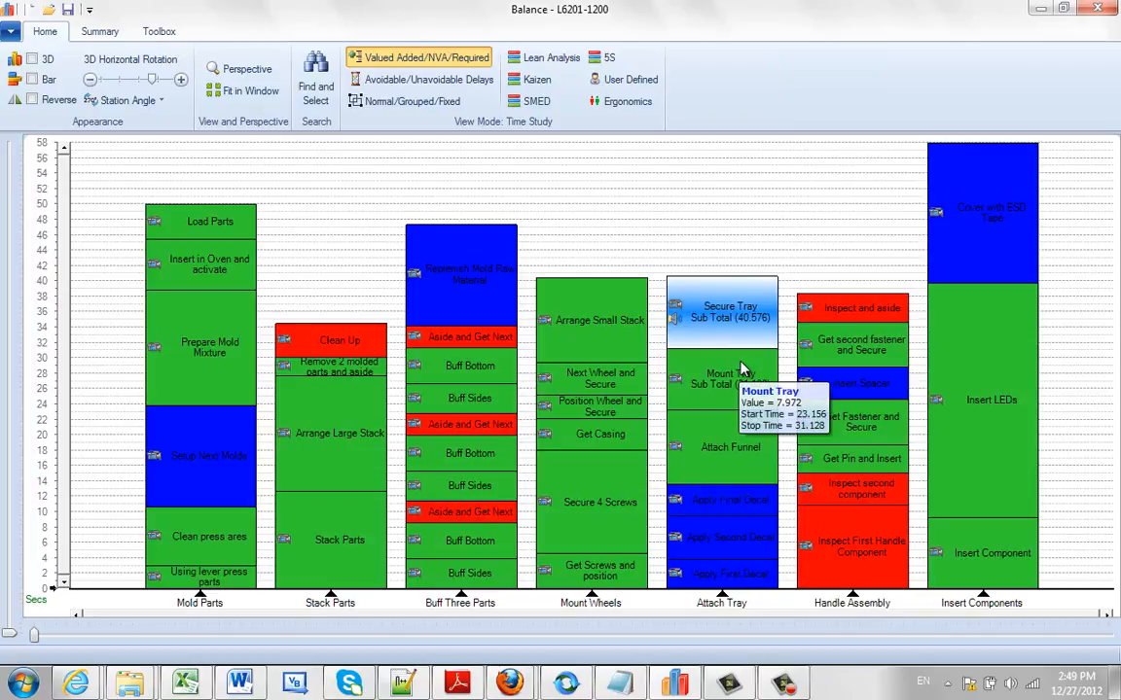
{"action": "mouse_move", "coordinate": [757, 472]}
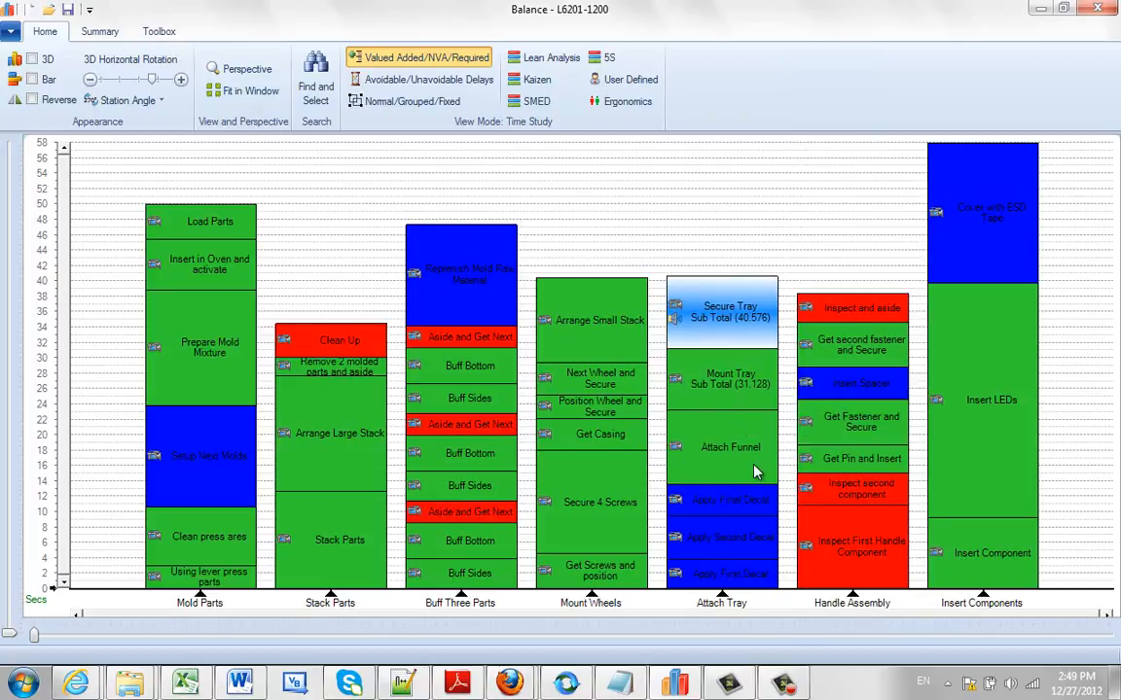